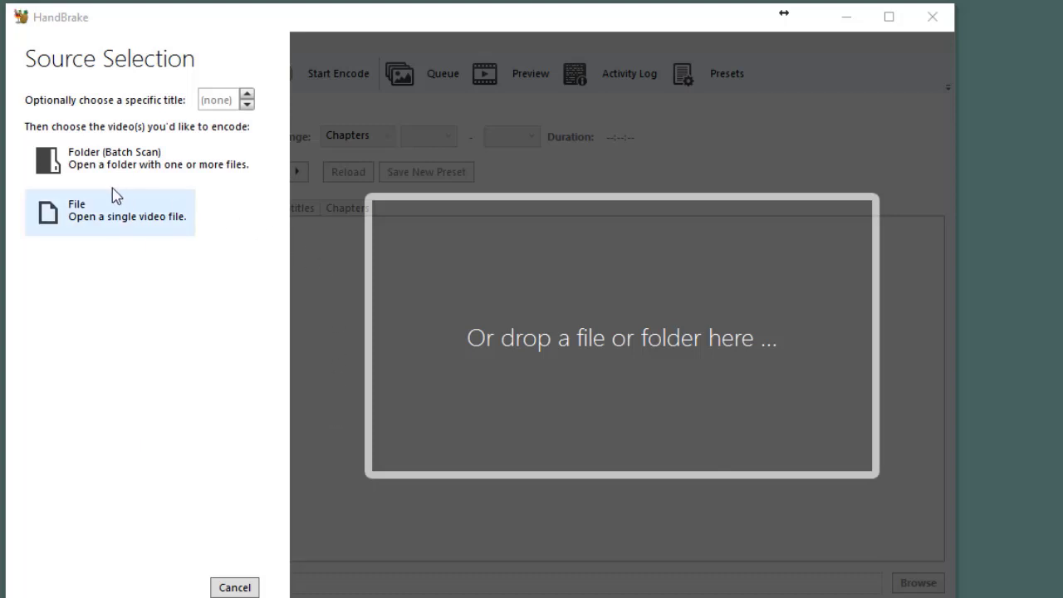
mouse_move(91, 222)
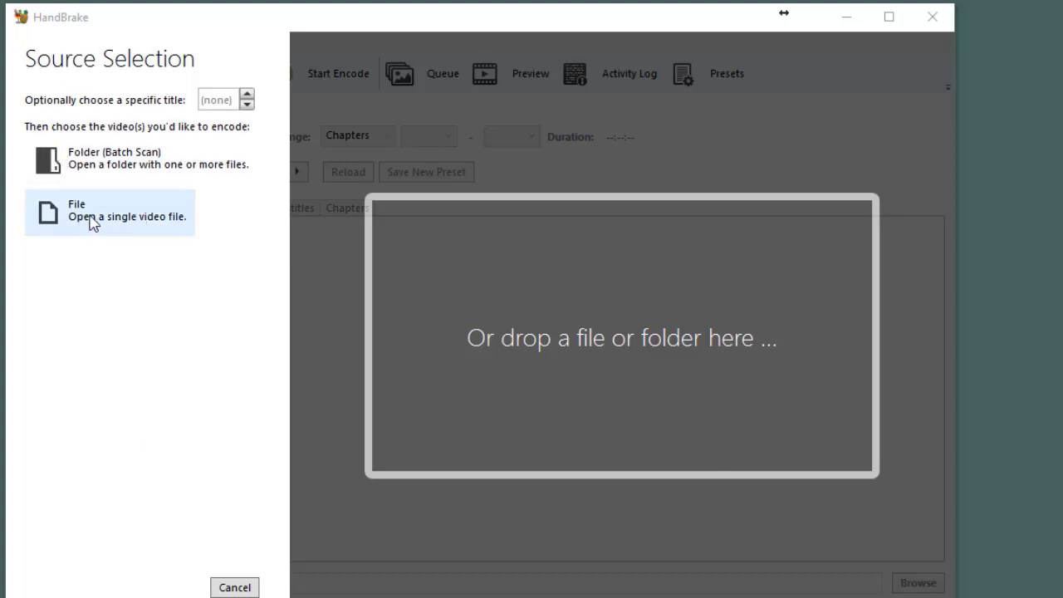
mouse_move(117, 228)
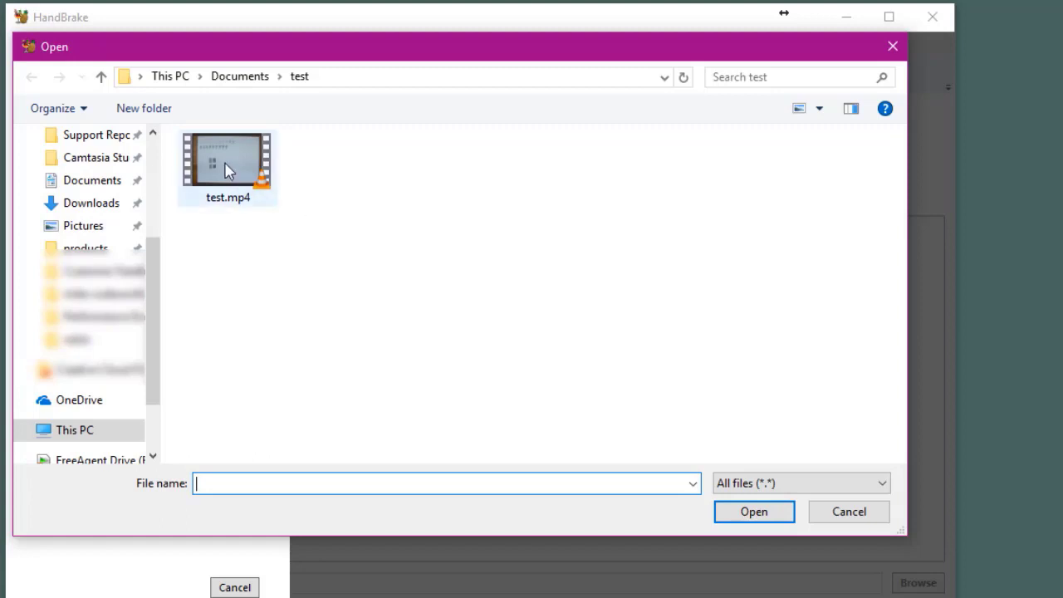
- Open test.mp4 from Documents\test as the source video
left_click(226, 161)
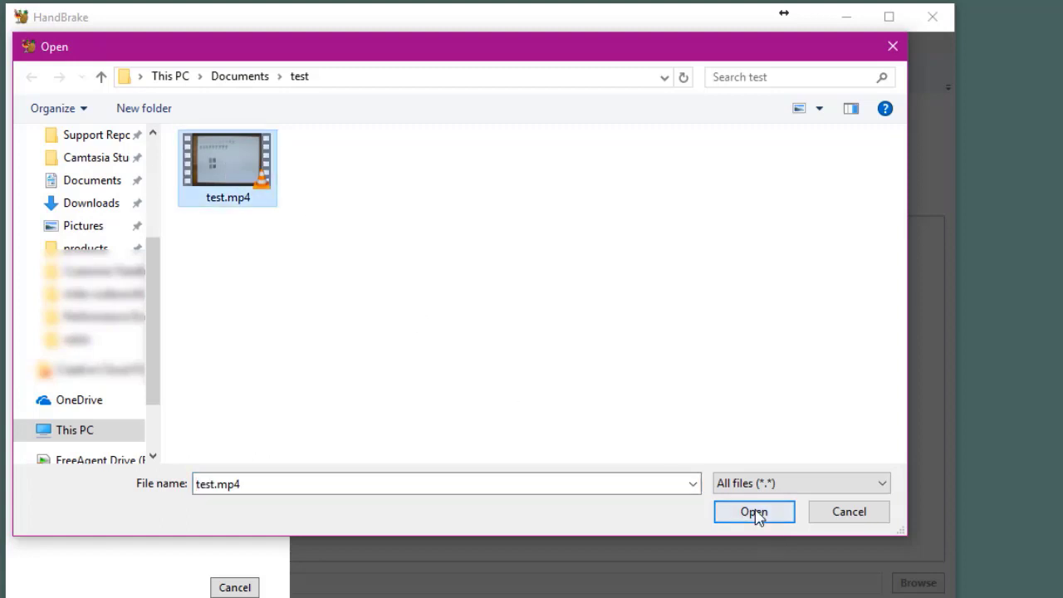
left_click(753, 511)
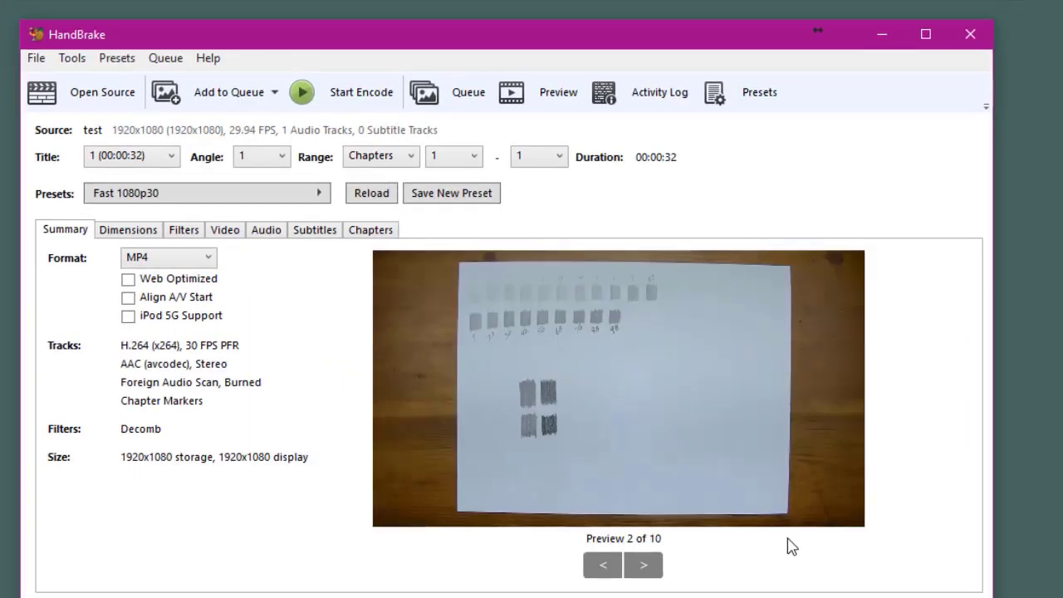
mouse_move(361, 337)
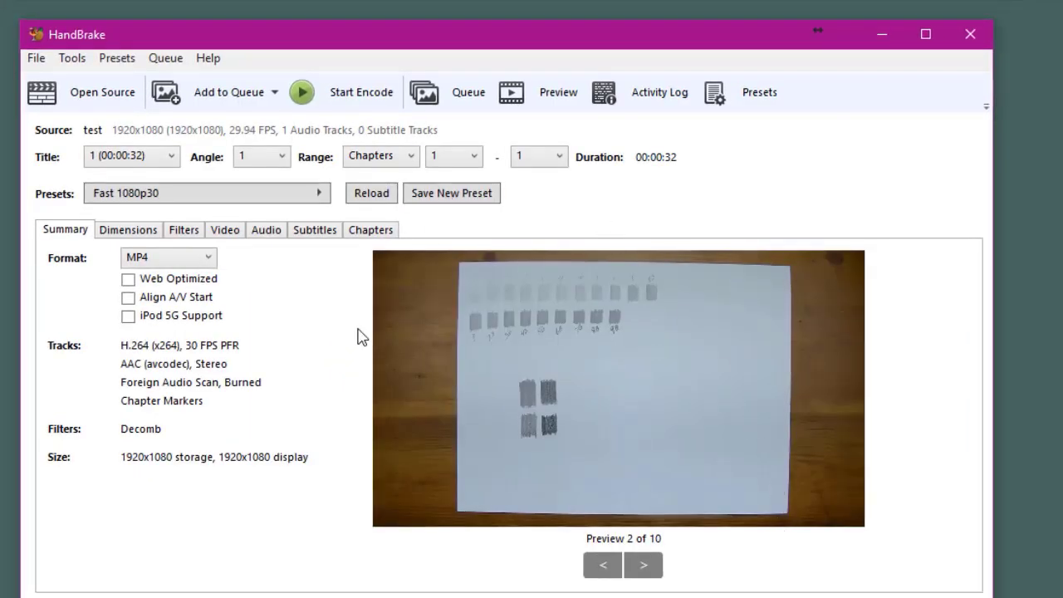
mouse_move(330, 394)
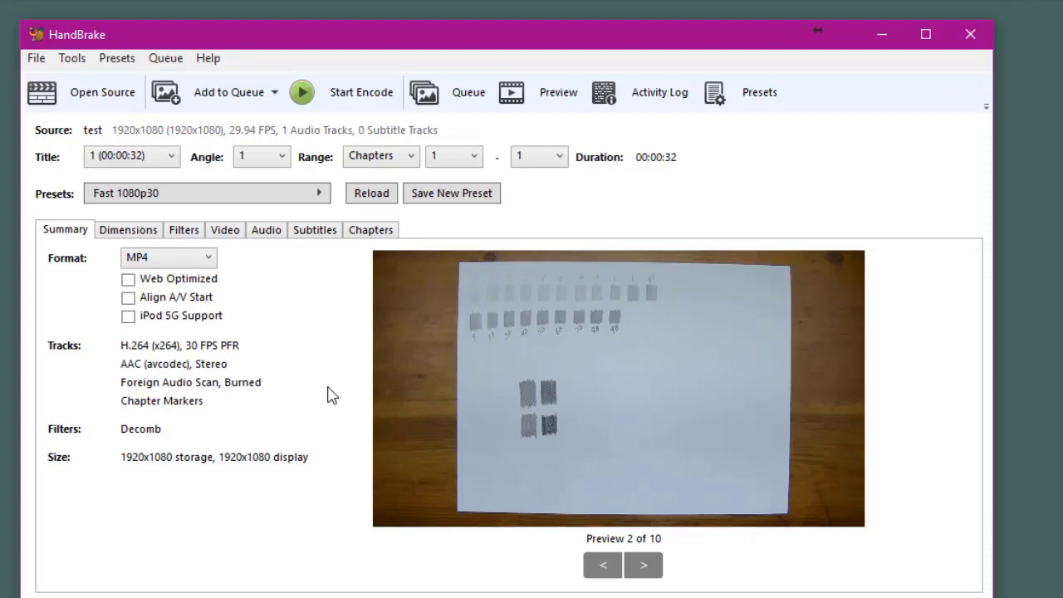
mouse_move(83, 254)
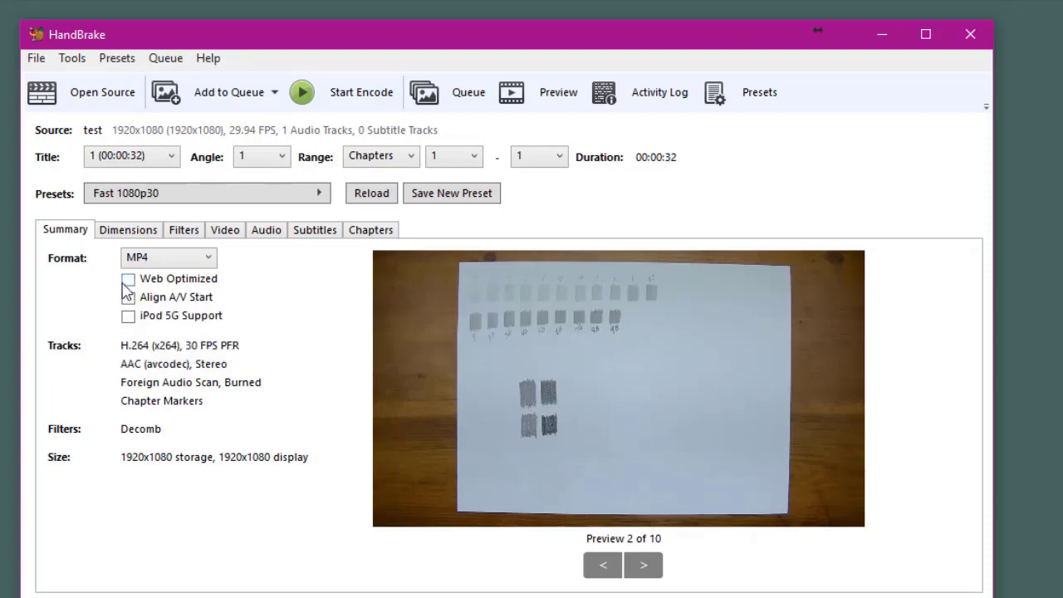
- Tick Web Optimized on the Summary tab for the MP4 output
left_click(128, 278)
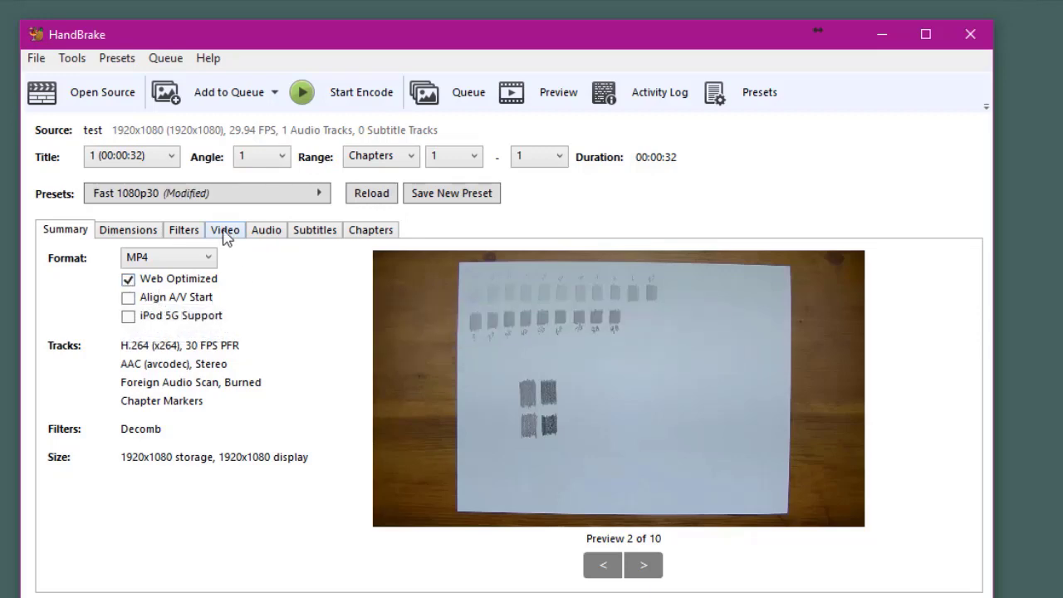
- Show the Video tab with H.264, 30 fps framerate and RF 22 quality
left_click(225, 229)
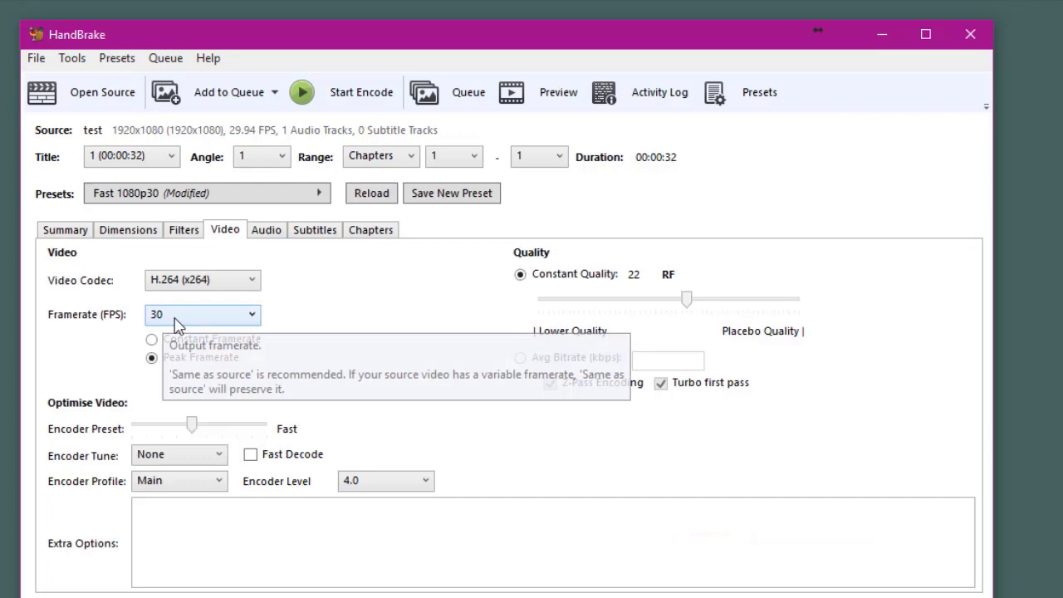
mouse_move(286, 320)
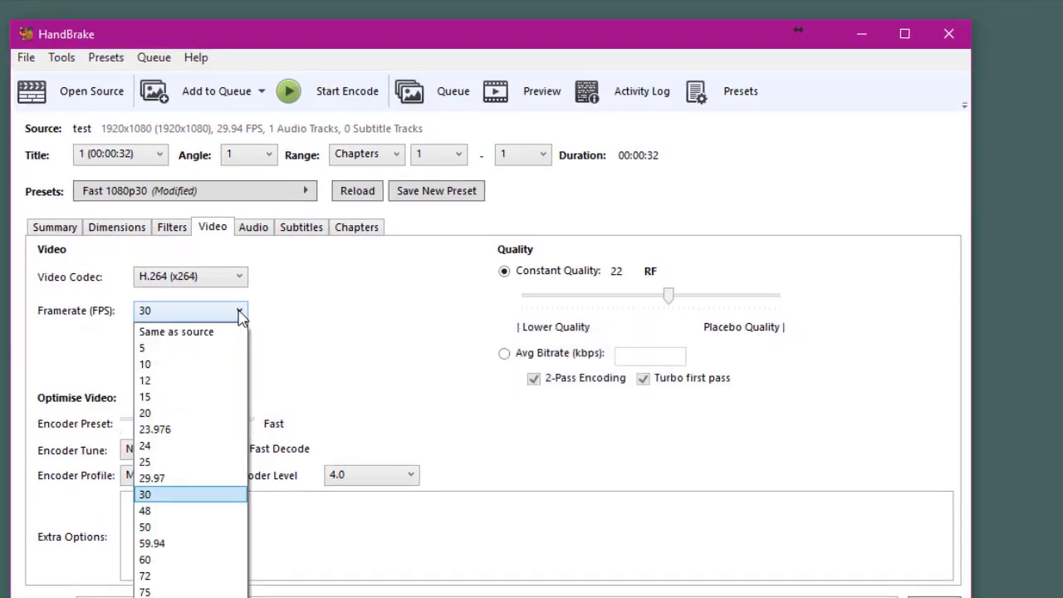
mouse_move(178, 559)
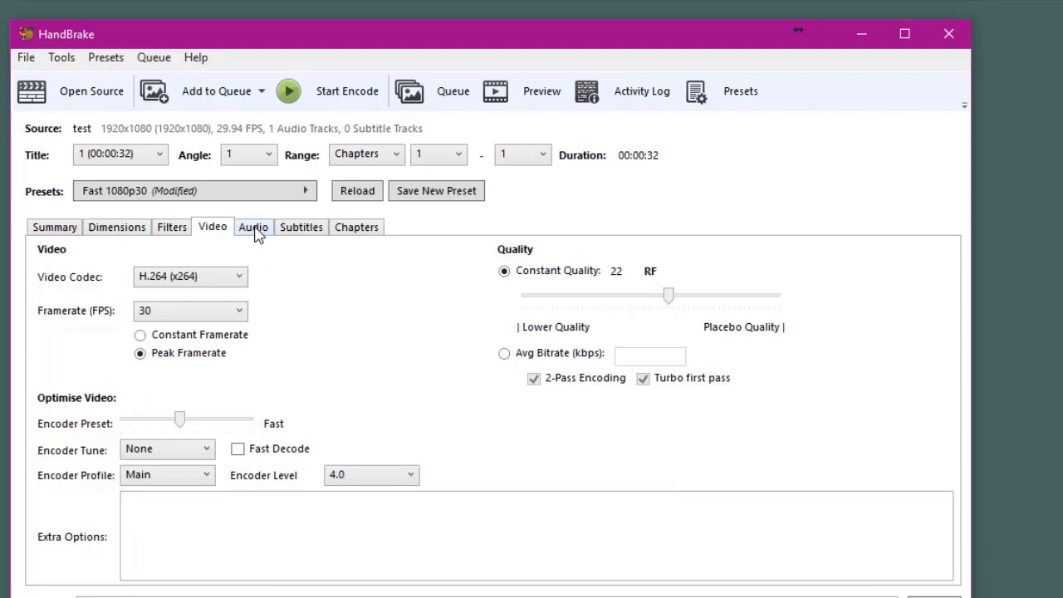
- Set the audio track's samplerate to 44.1 kHz in its extra options
left_click(254, 226)
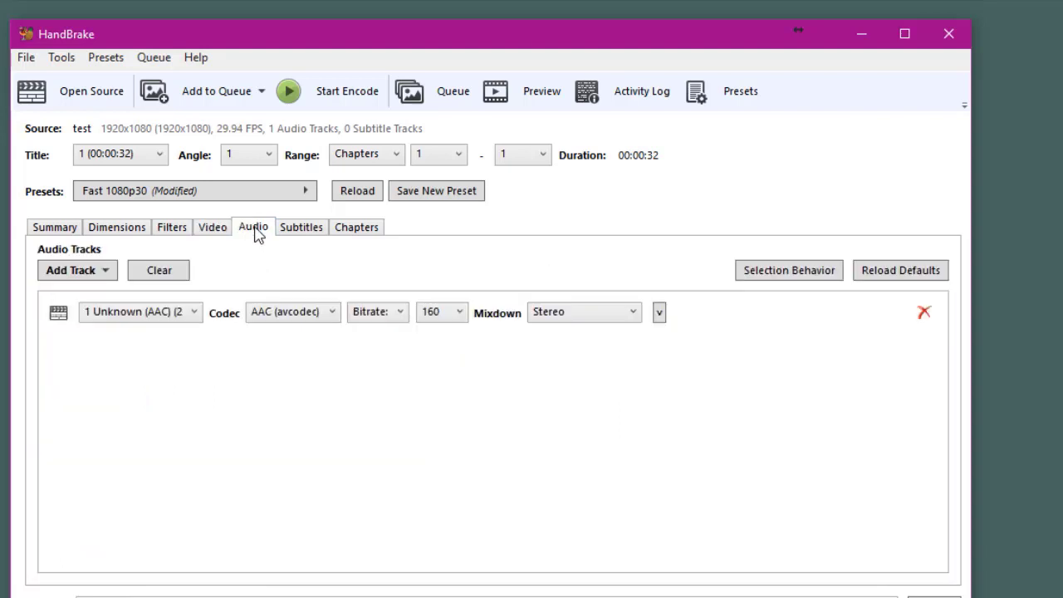
left_click(658, 312)
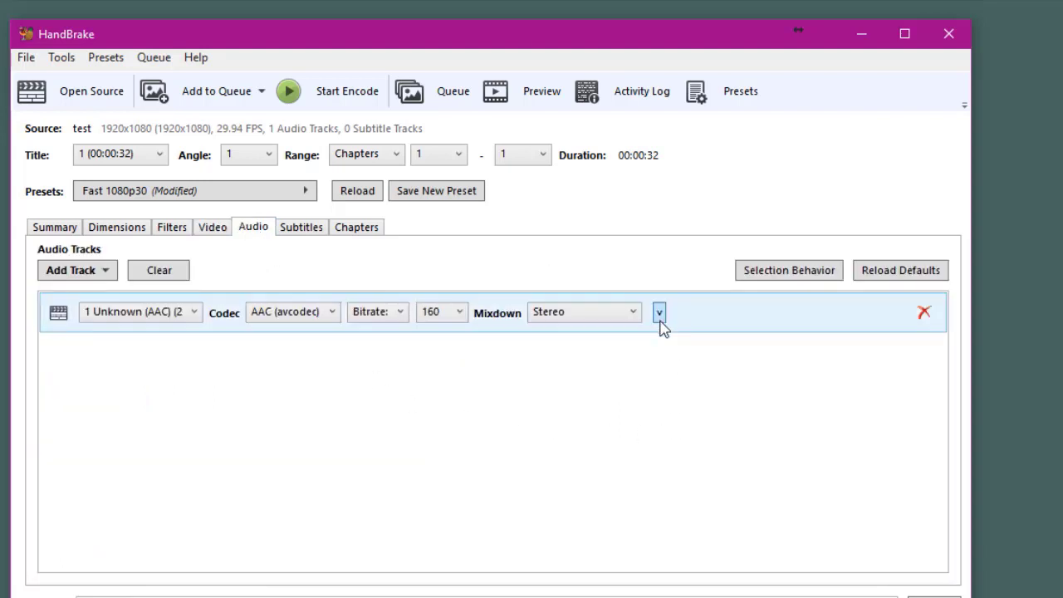
left_click(658, 311)
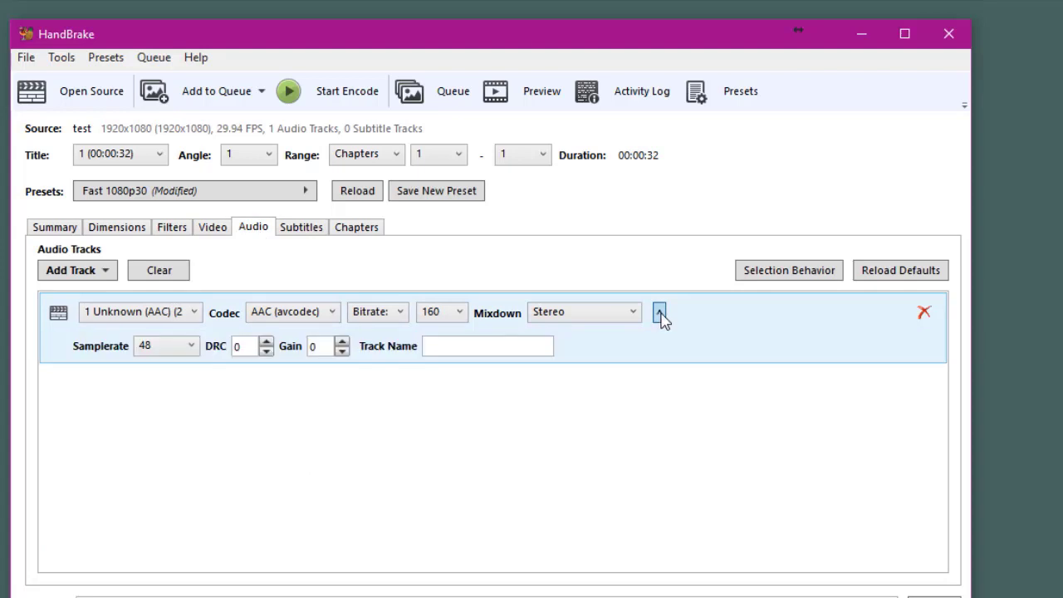
left_click(166, 346)
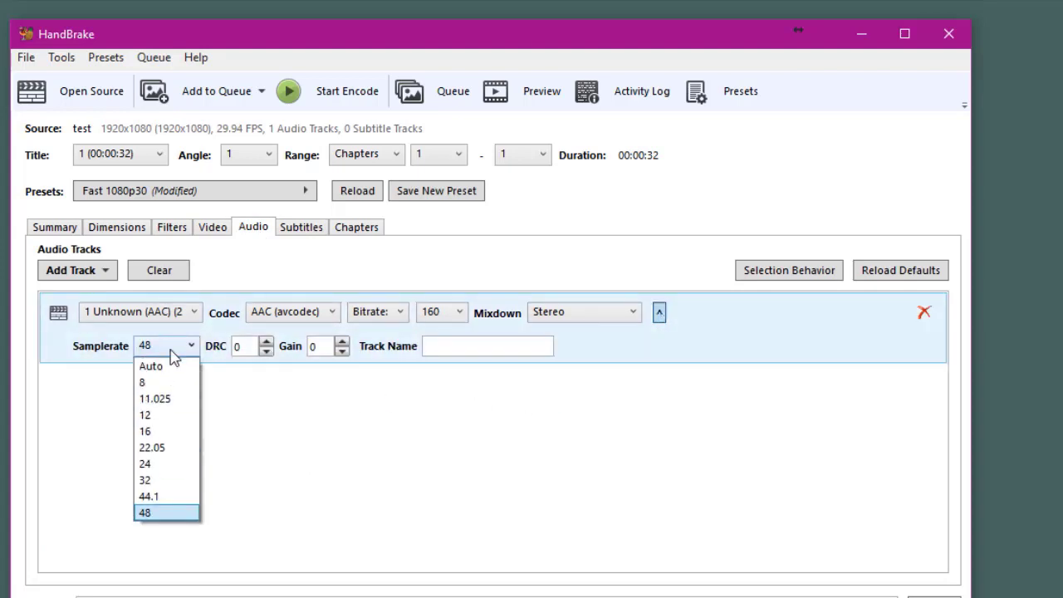
left_click(149, 496)
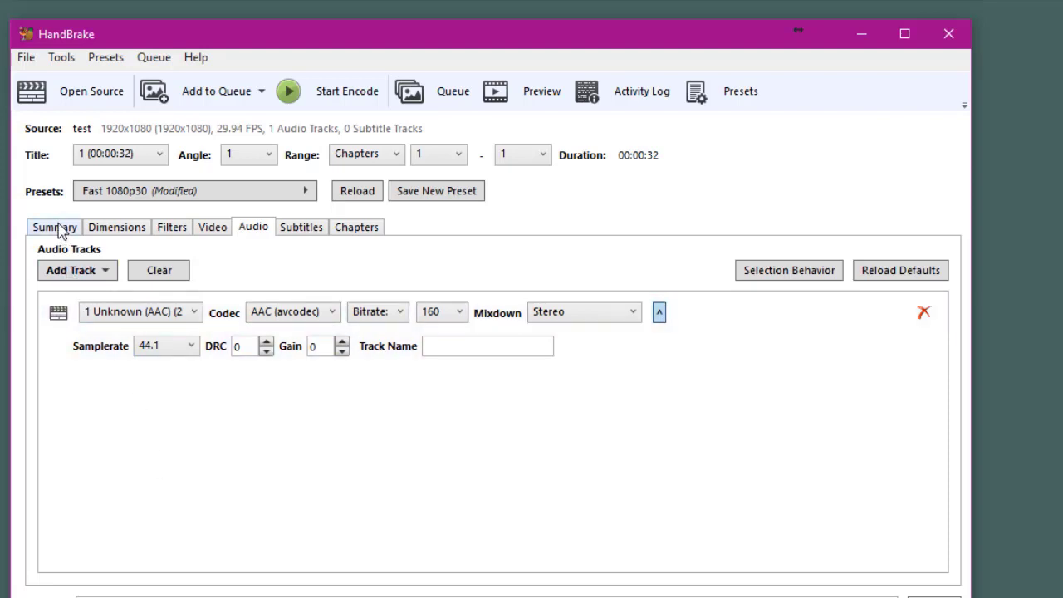
- Return to the Summary tab listing H.264 30 FPS, AAC stereo and web-optimized MP4
left_click(53, 227)
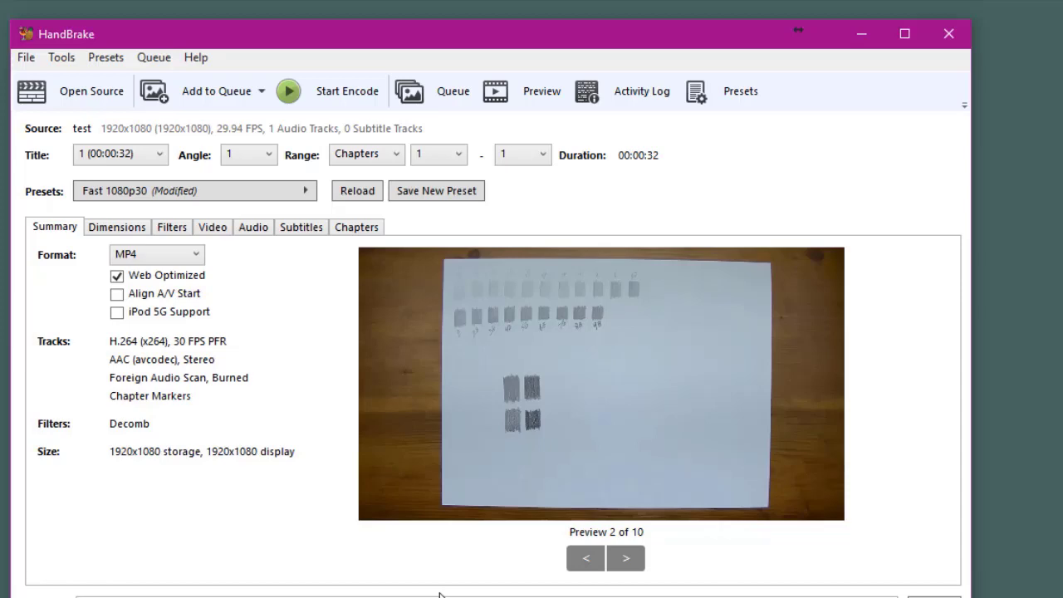
mouse_move(156, 254)
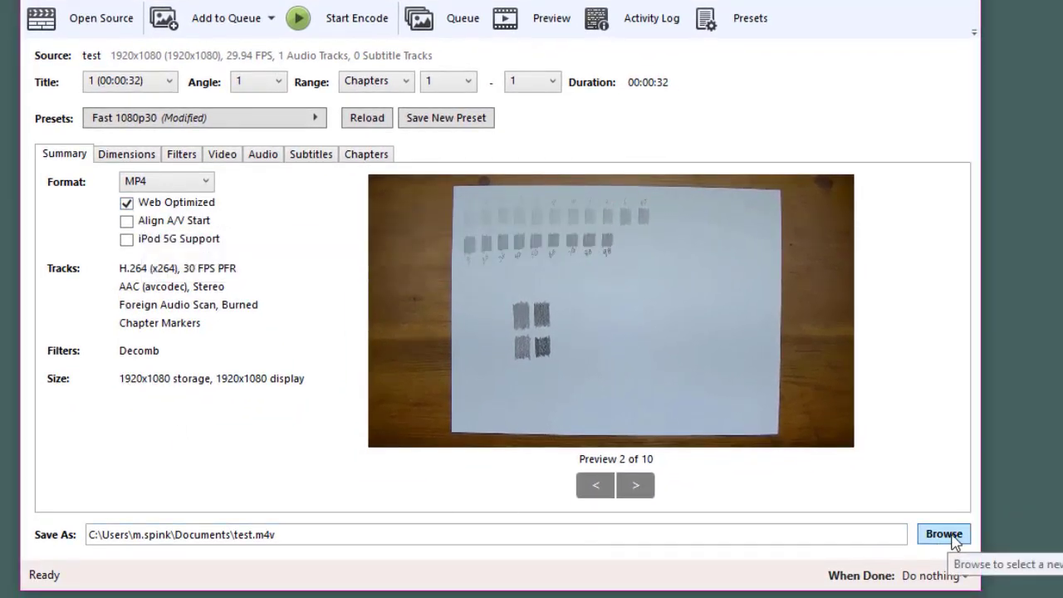
- Set the output destination to handbrake.mp4 in the Documents\test folder
left_click(943, 534)
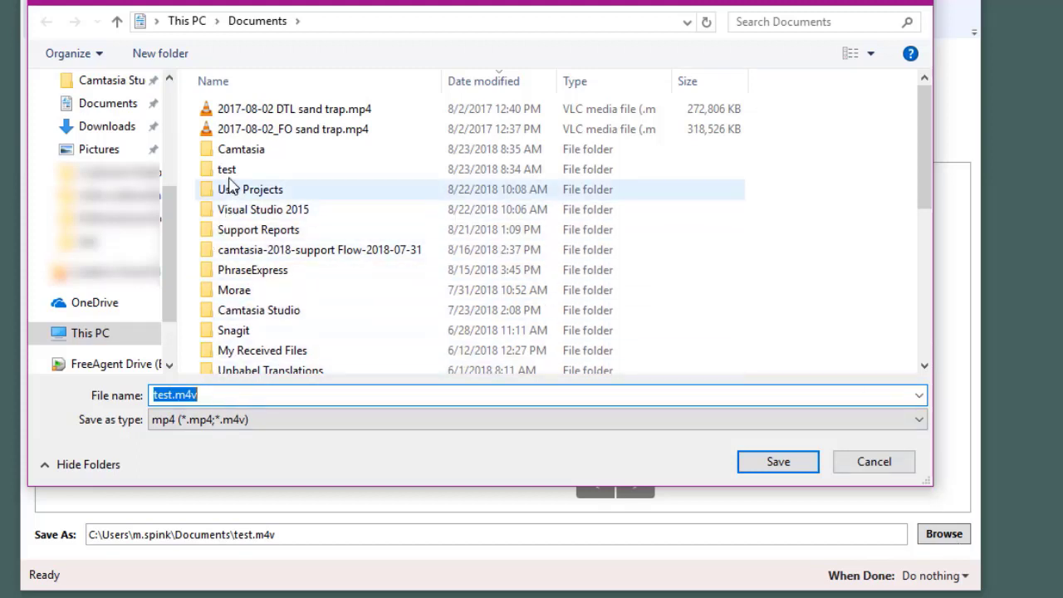
double_click(226, 168)
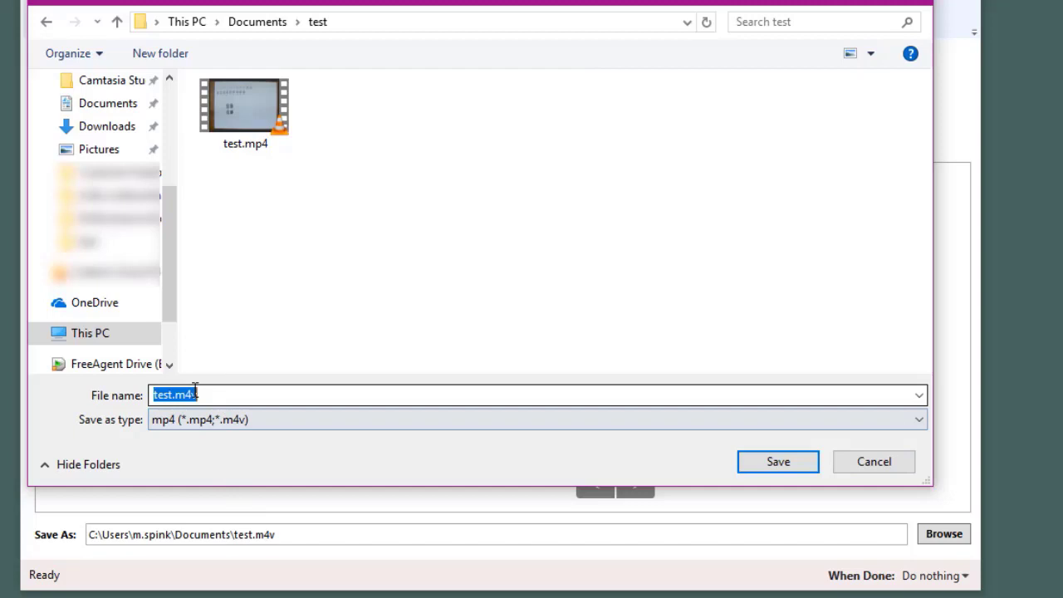
type("handbrak")
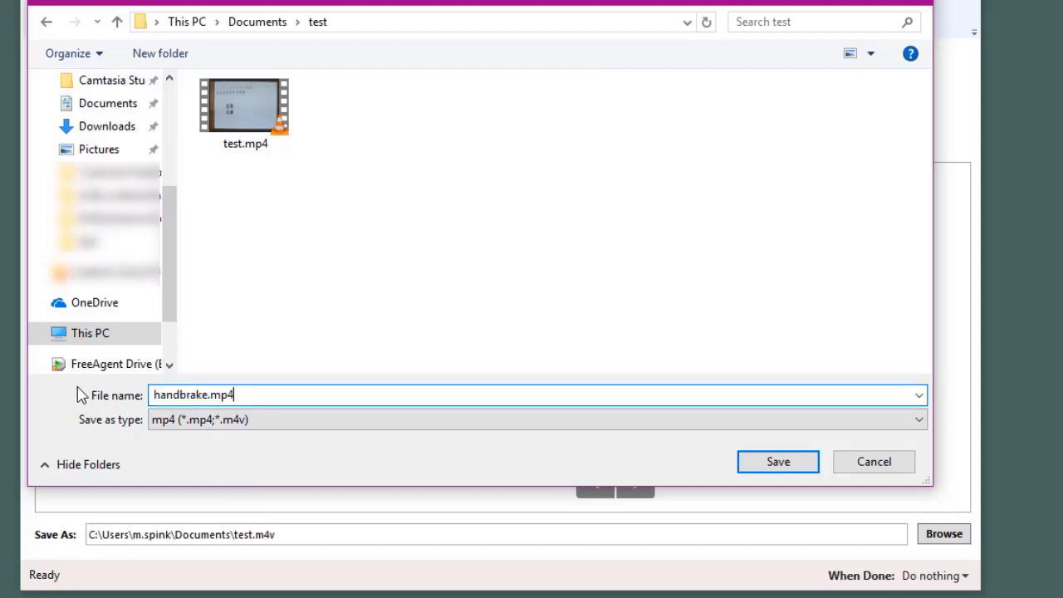
mouse_move(214, 412)
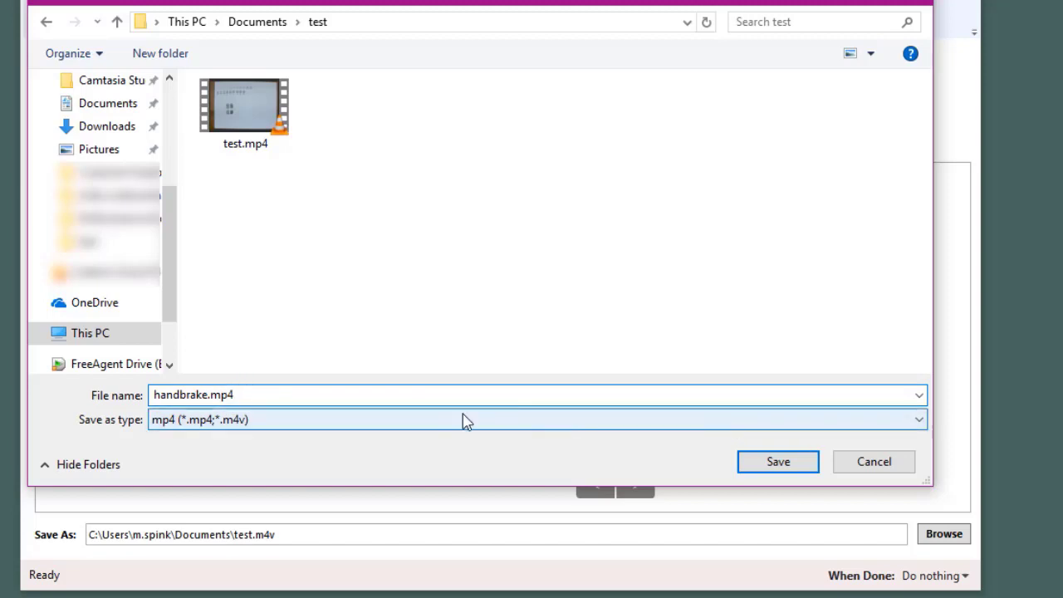
left_click(778, 461)
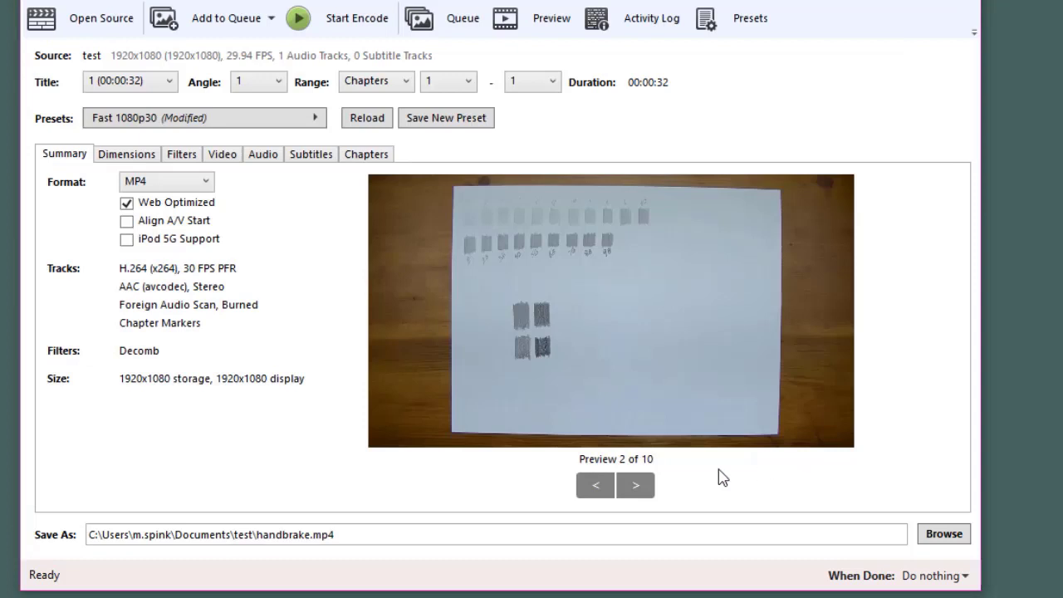
double_click(319, 534)
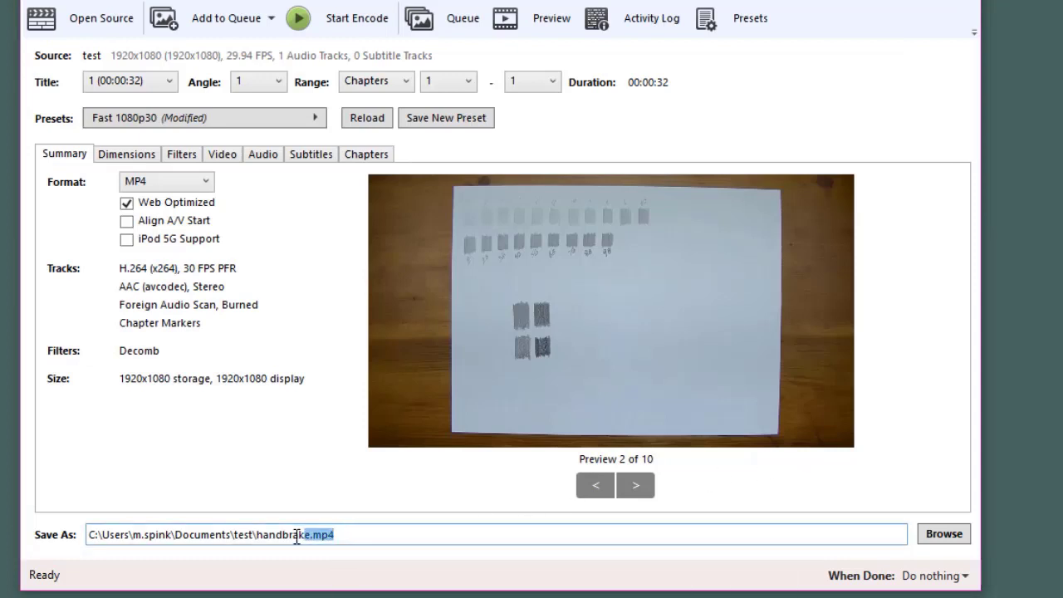